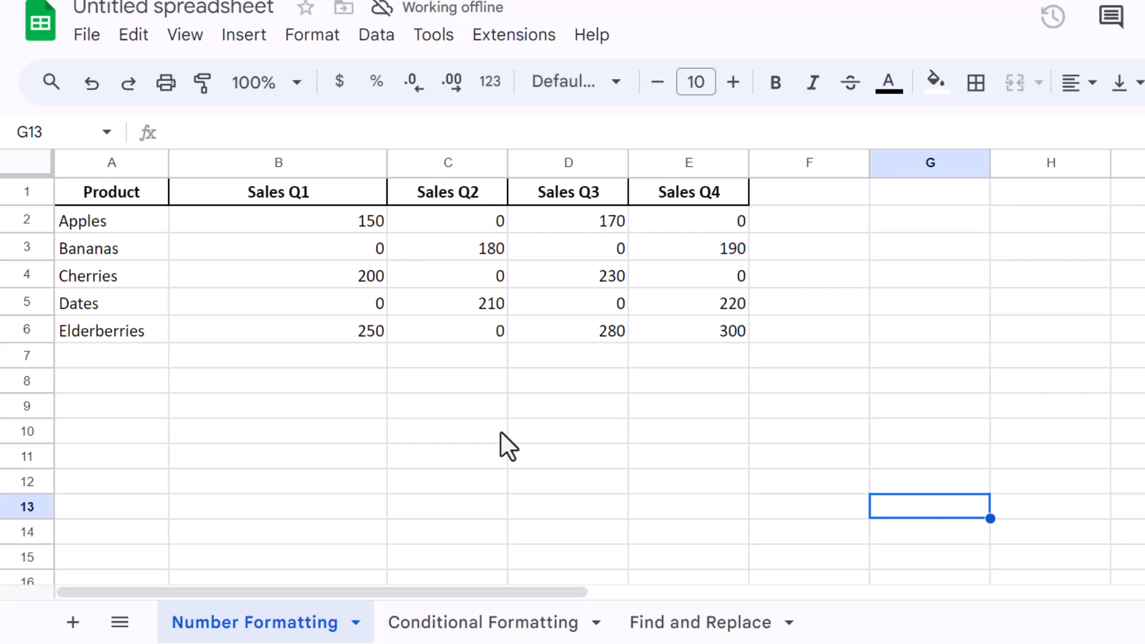
mouse_move(499, 438)
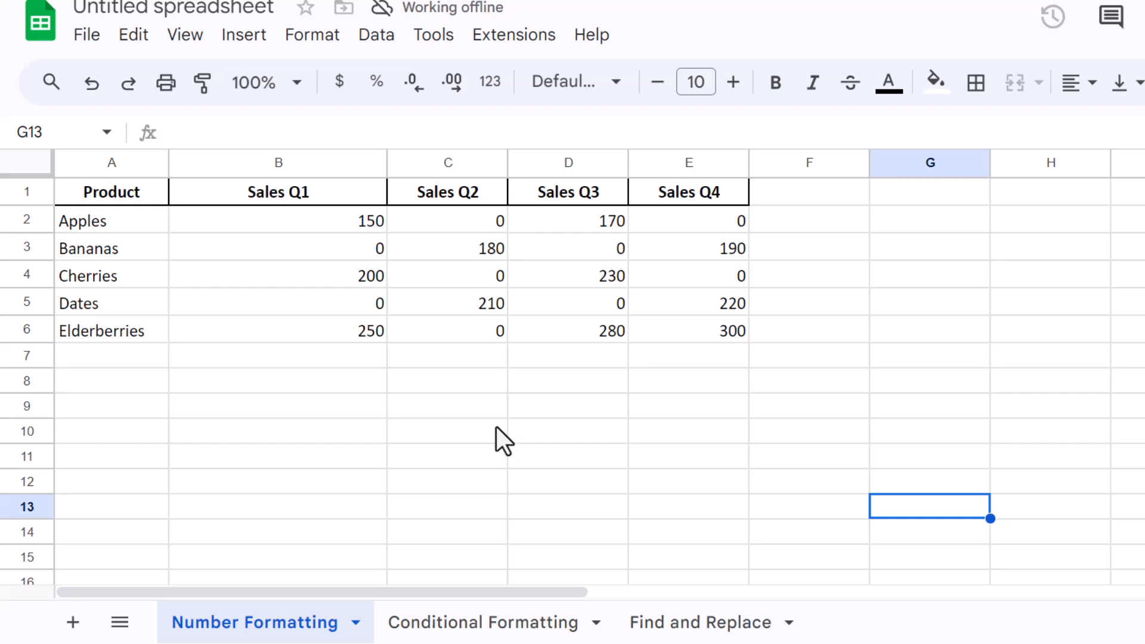
mouse_move(423, 395)
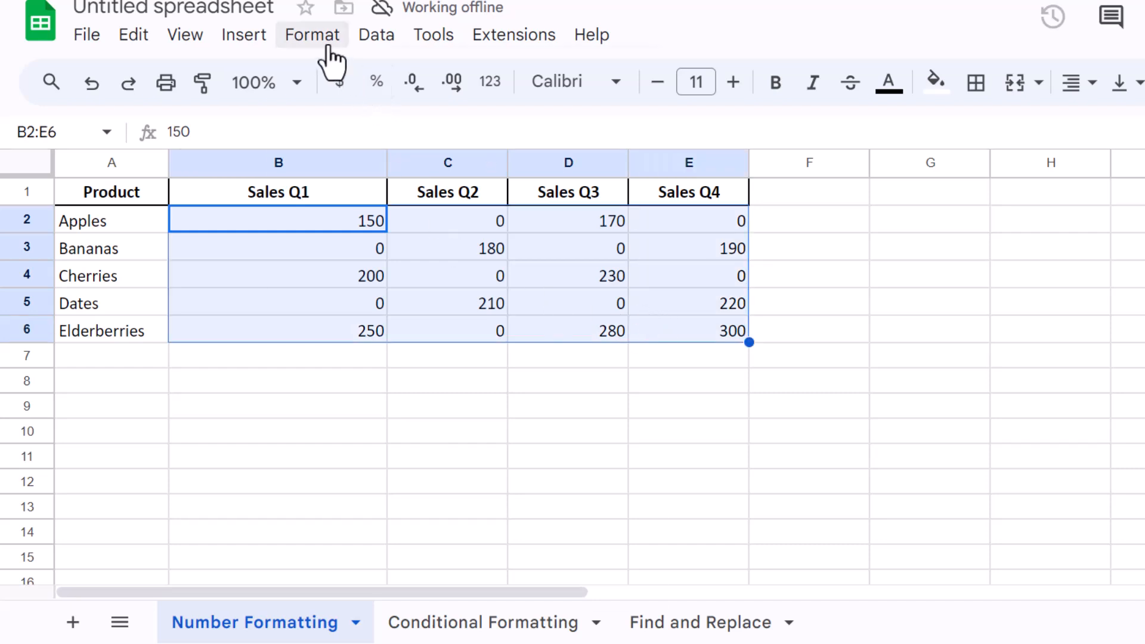
Step: Reach the Custom number format dialog from the Format > Number menu
click(311, 35)
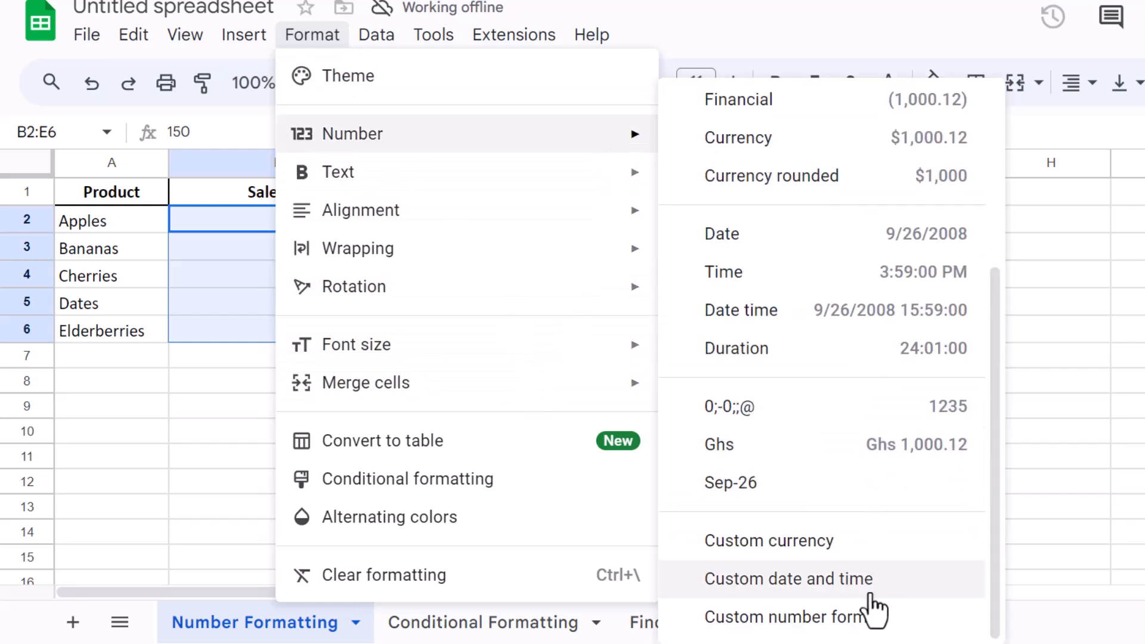
click(784, 617)
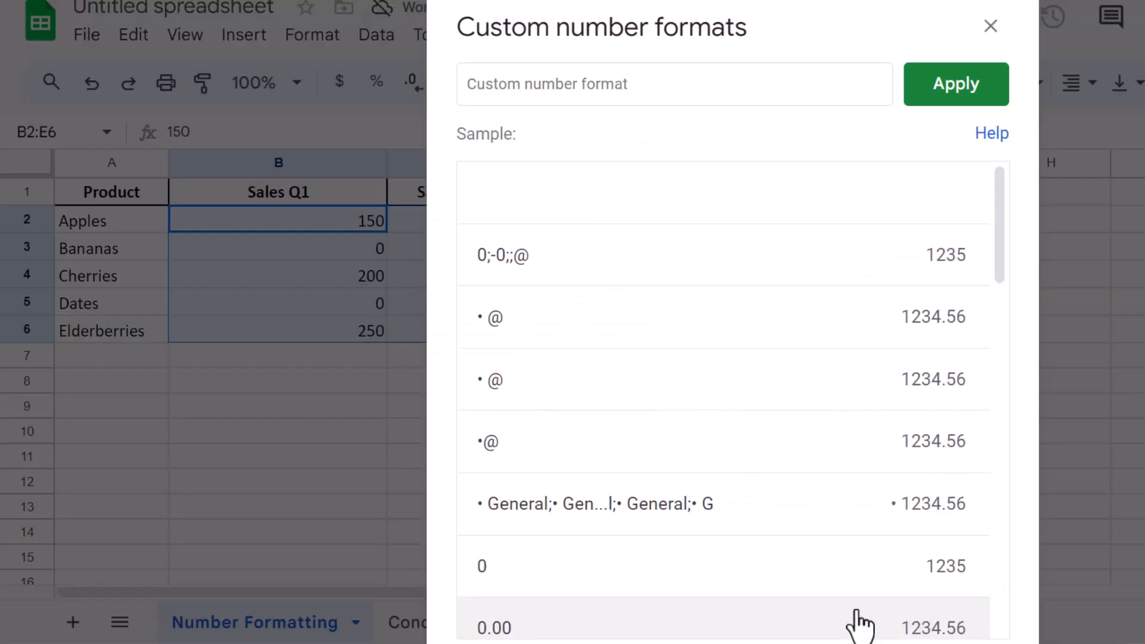
mouse_move(657, 142)
text(0;-0;;@)
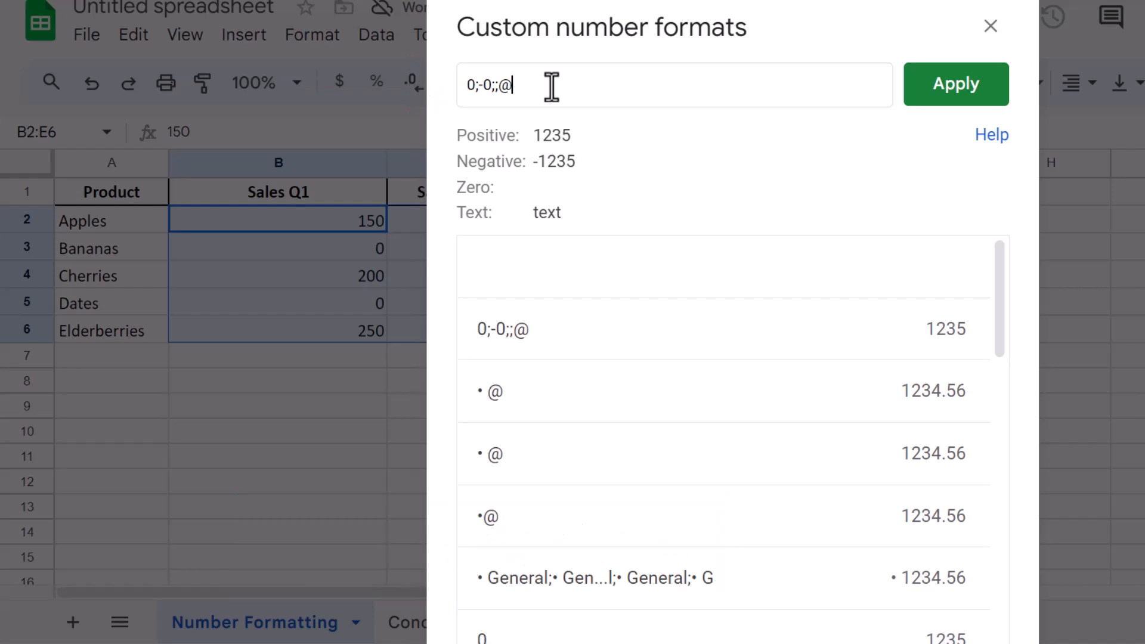
mouse_move(527, 84)
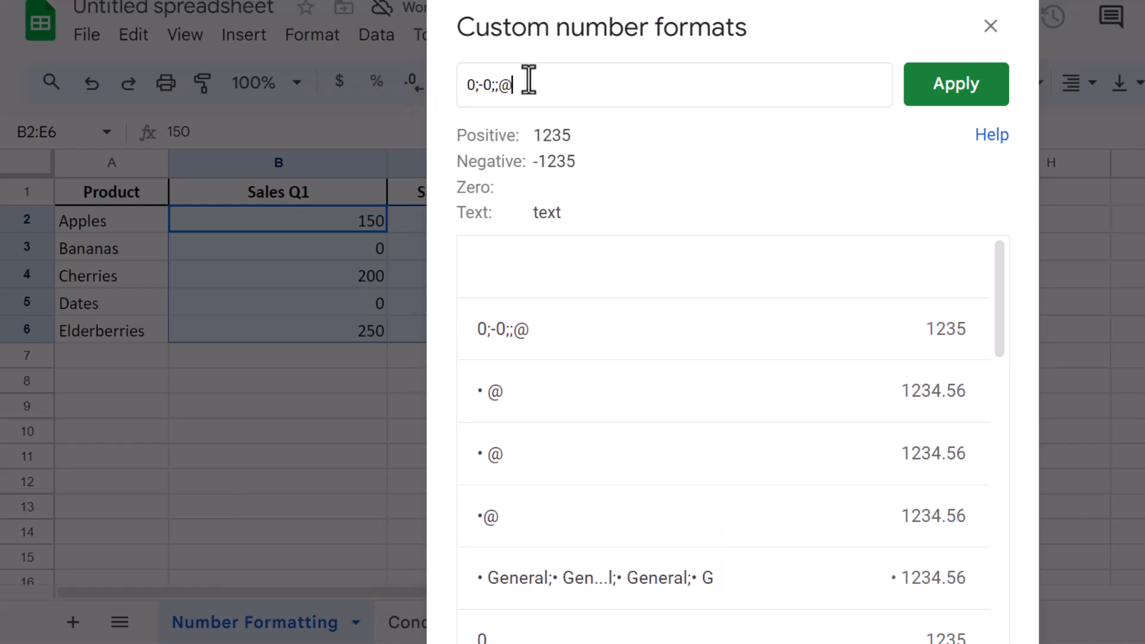
mouse_move(702, 82)
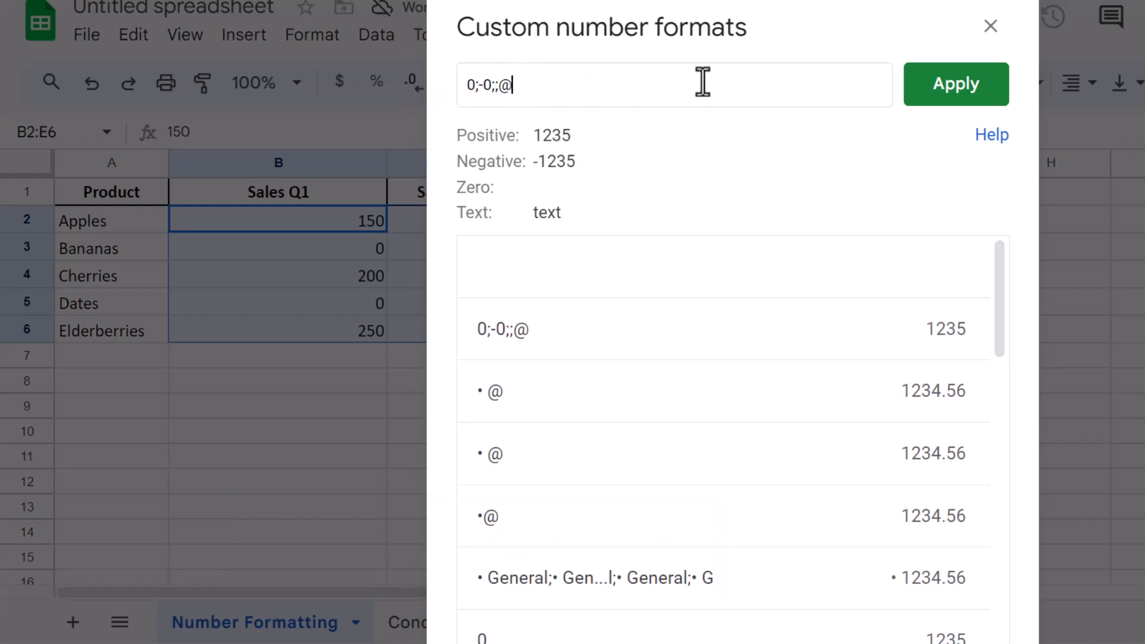
Step: Apply the zero-hiding format and confirm C2, D3 and C4 still hold 0, then select the whole sheet
click(955, 83)
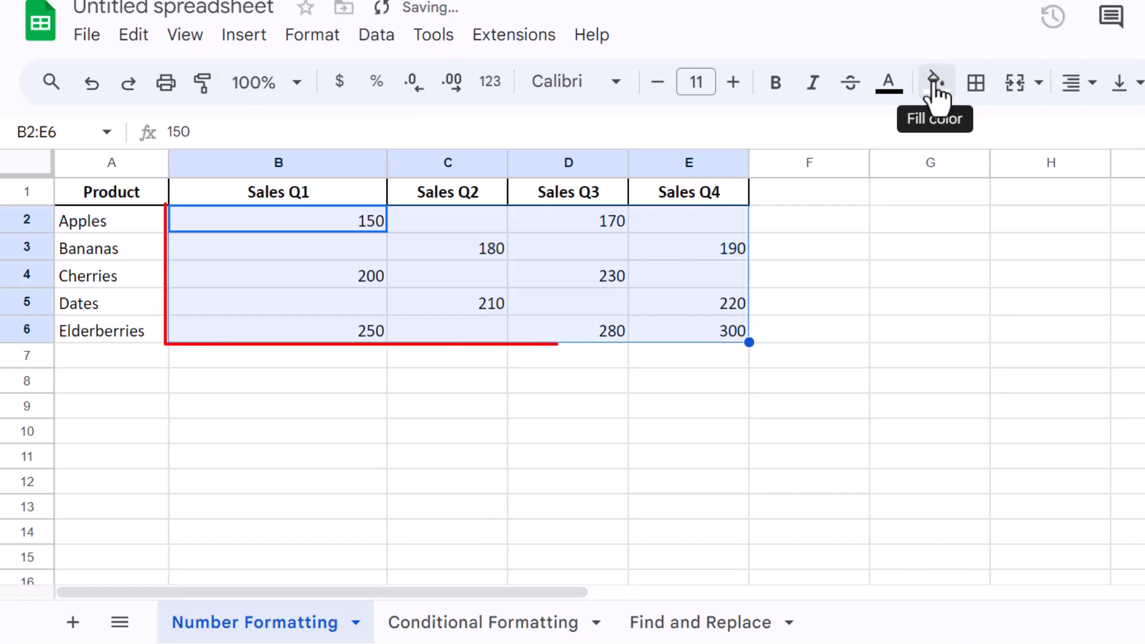
click(447, 221)
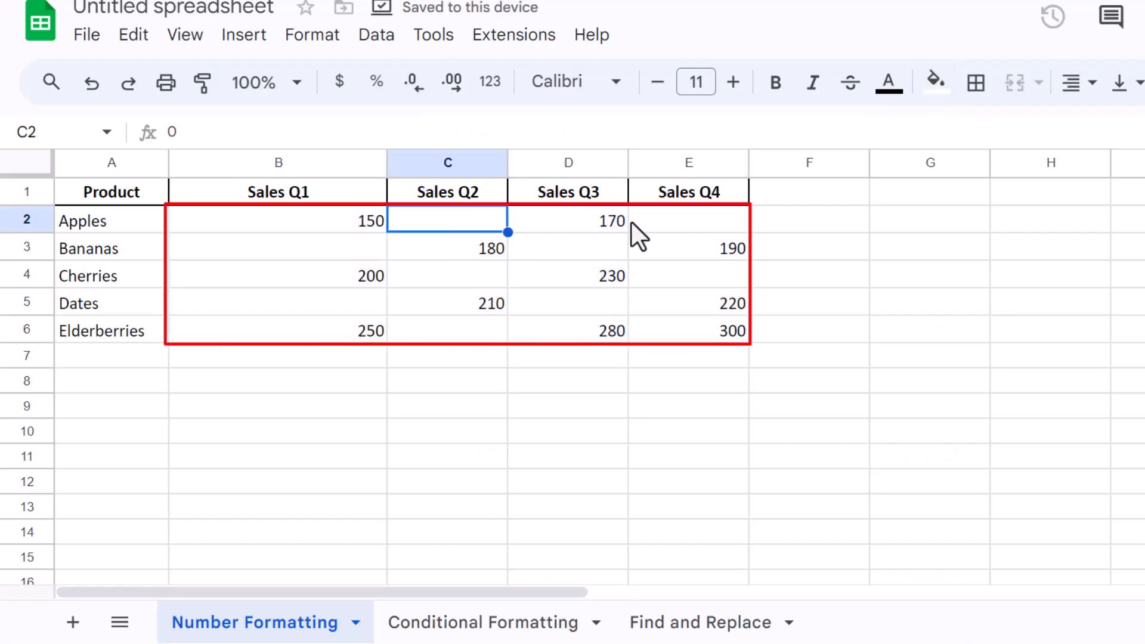
click(568, 248)
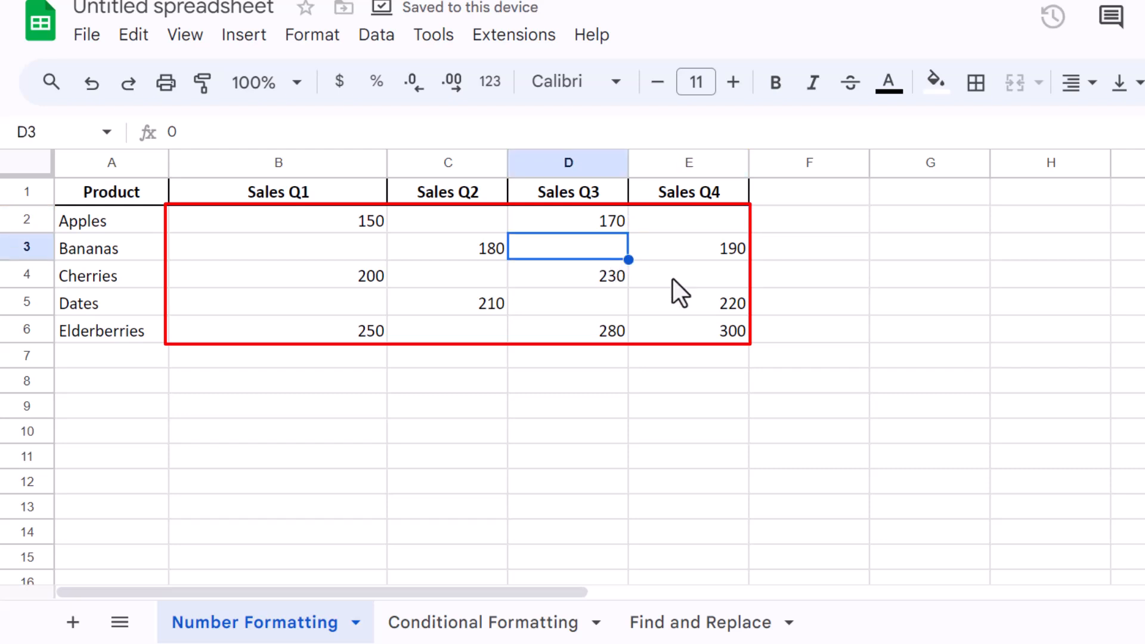
click(447, 276)
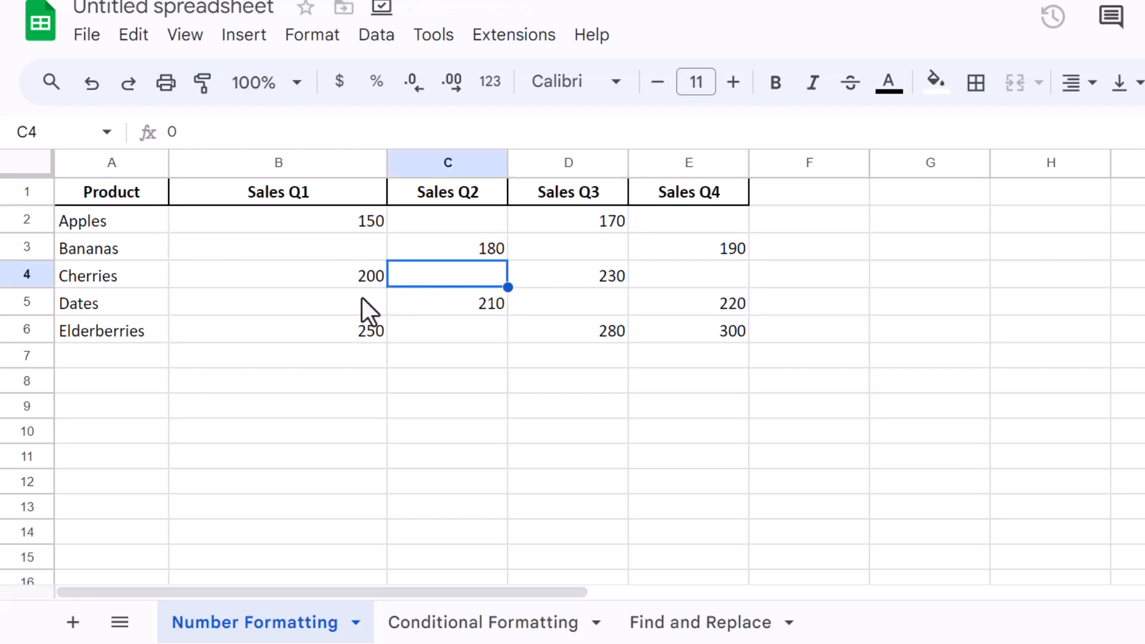
click(278, 302)
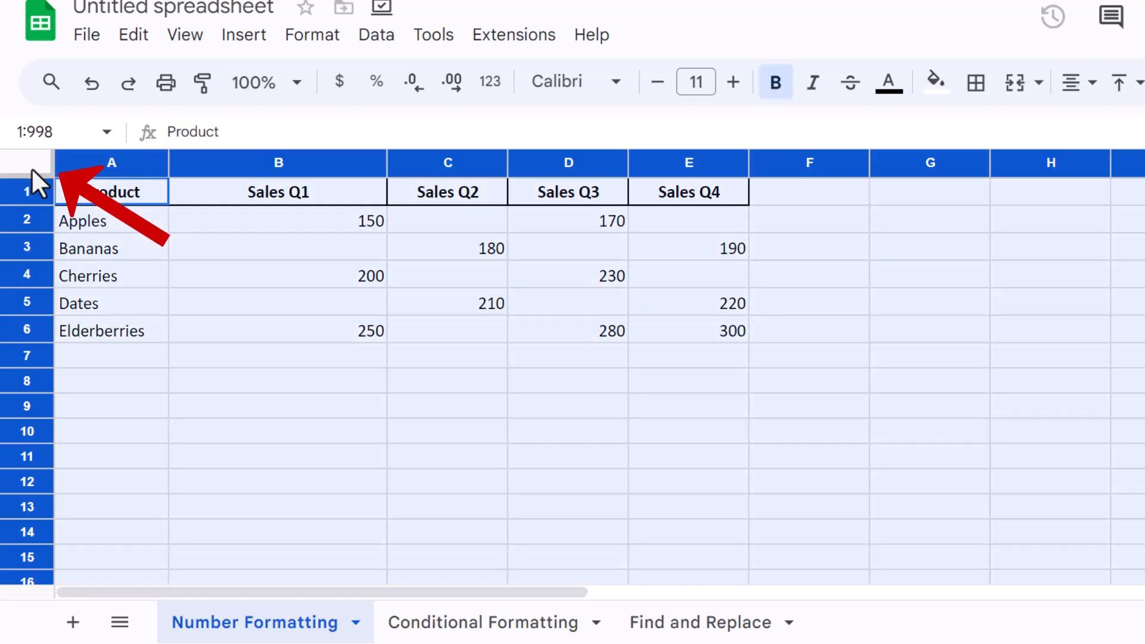
mouse_move(47, 182)
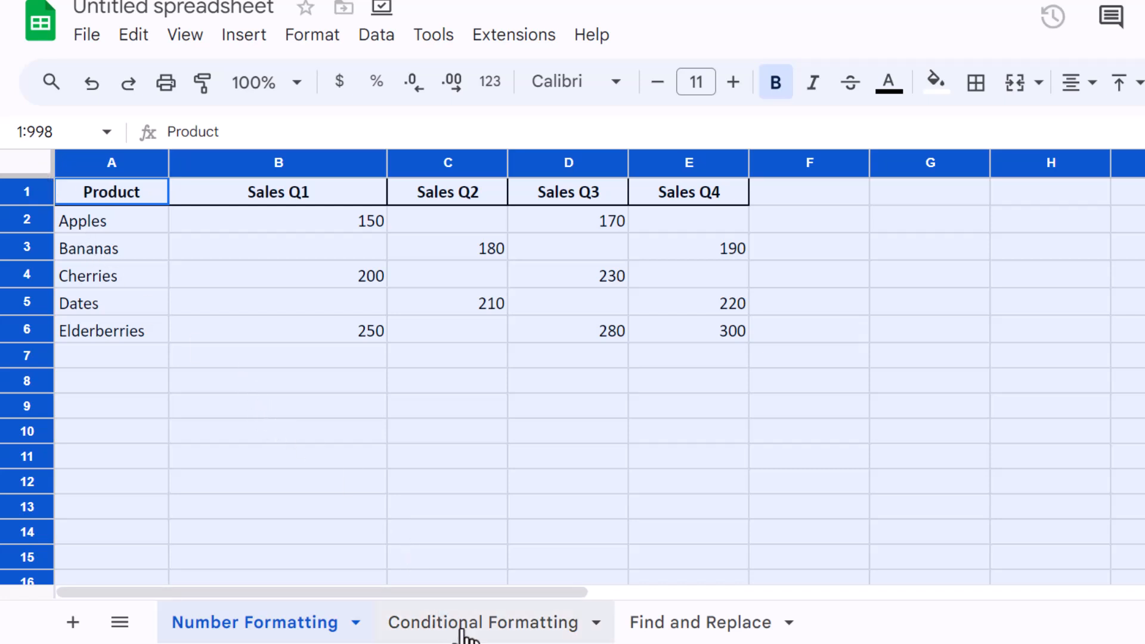
Step: On the Conditional Formatting sheet, start a conditional formatting rule for B2:E6
click(483, 622)
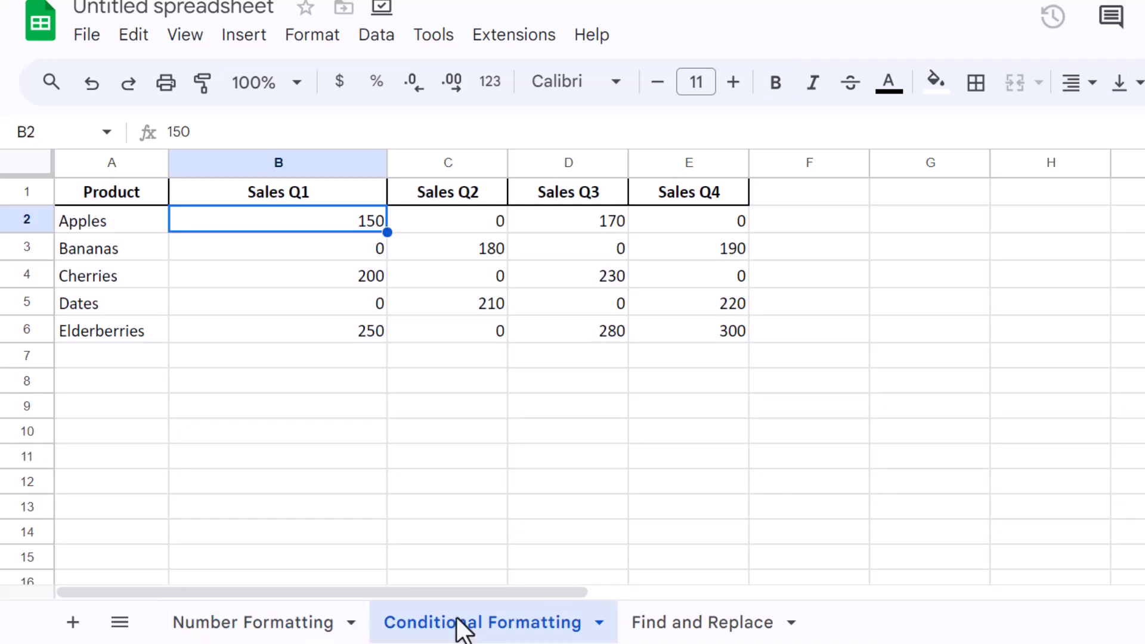
mouse_move(456, 471)
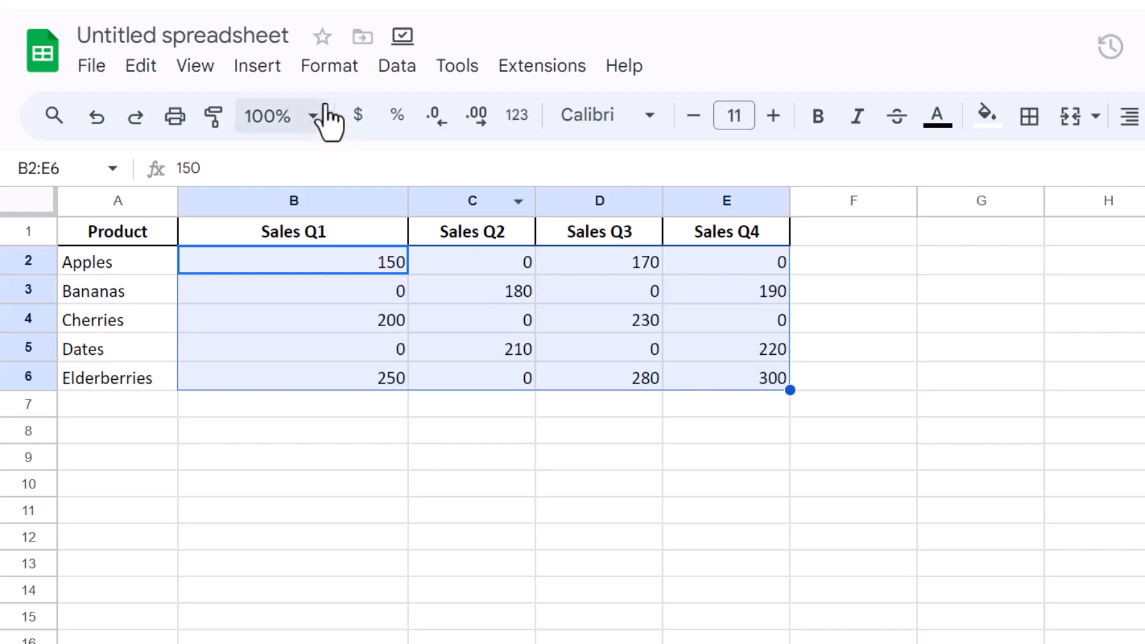
click(313, 66)
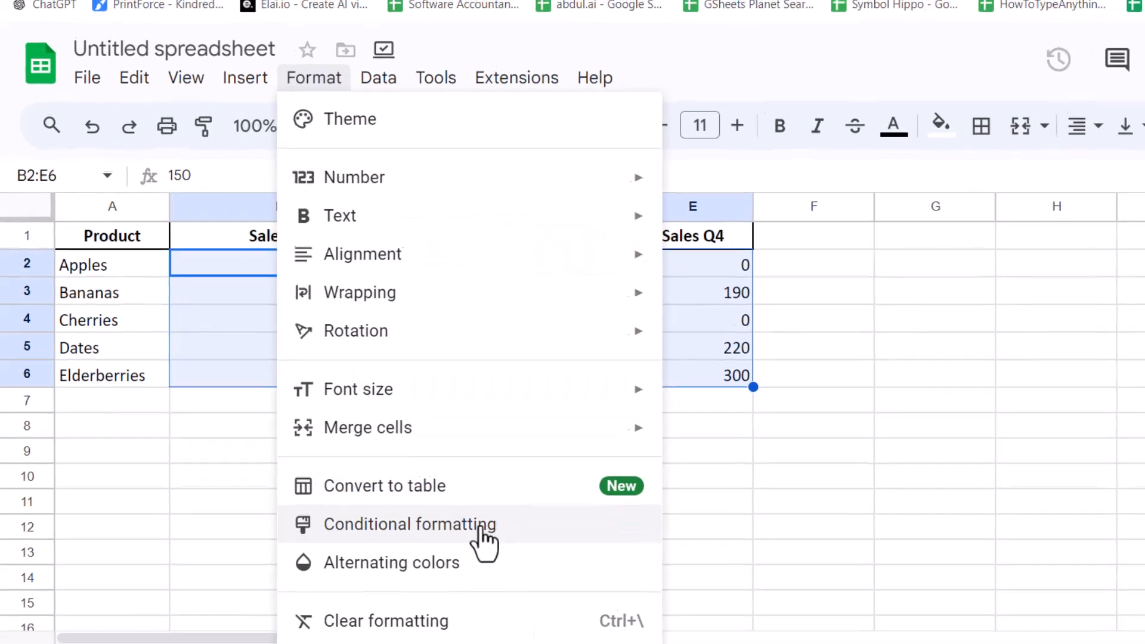
click(409, 524)
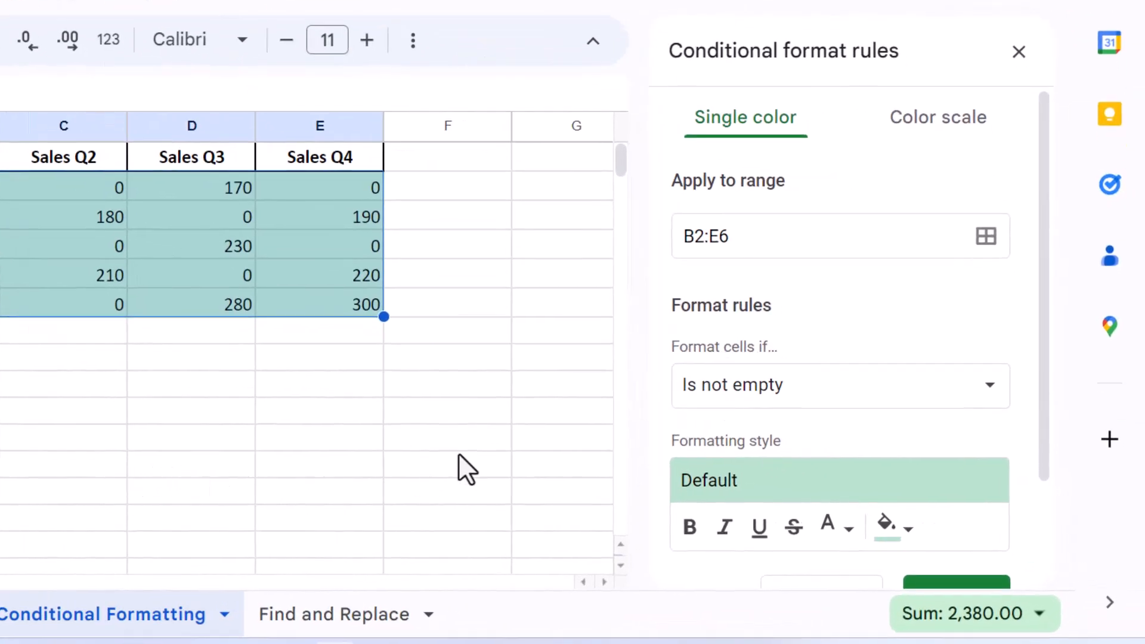
scroll(down, 3)
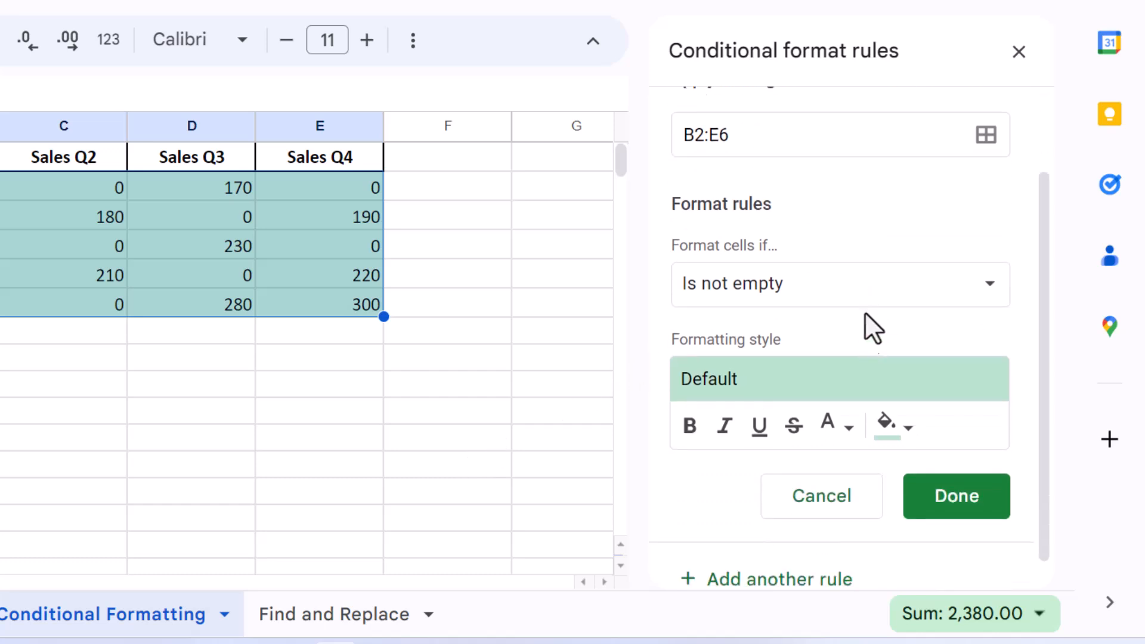
Step: Set the rule condition to 'Custom formula is' with the formula =B2=0
click(839, 284)
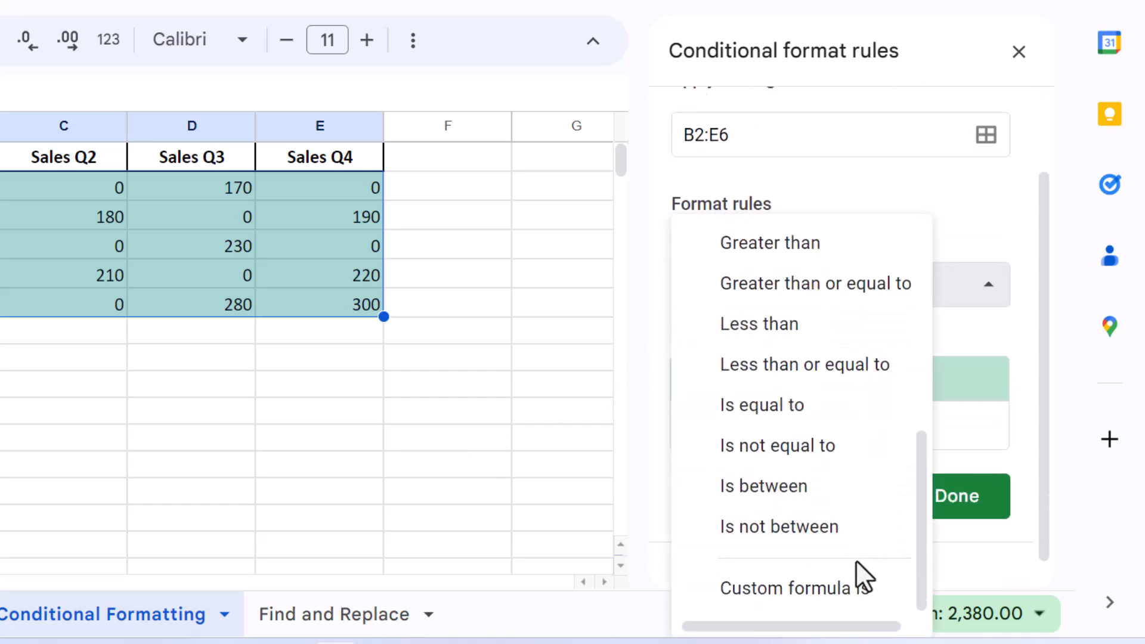
click(785, 588)
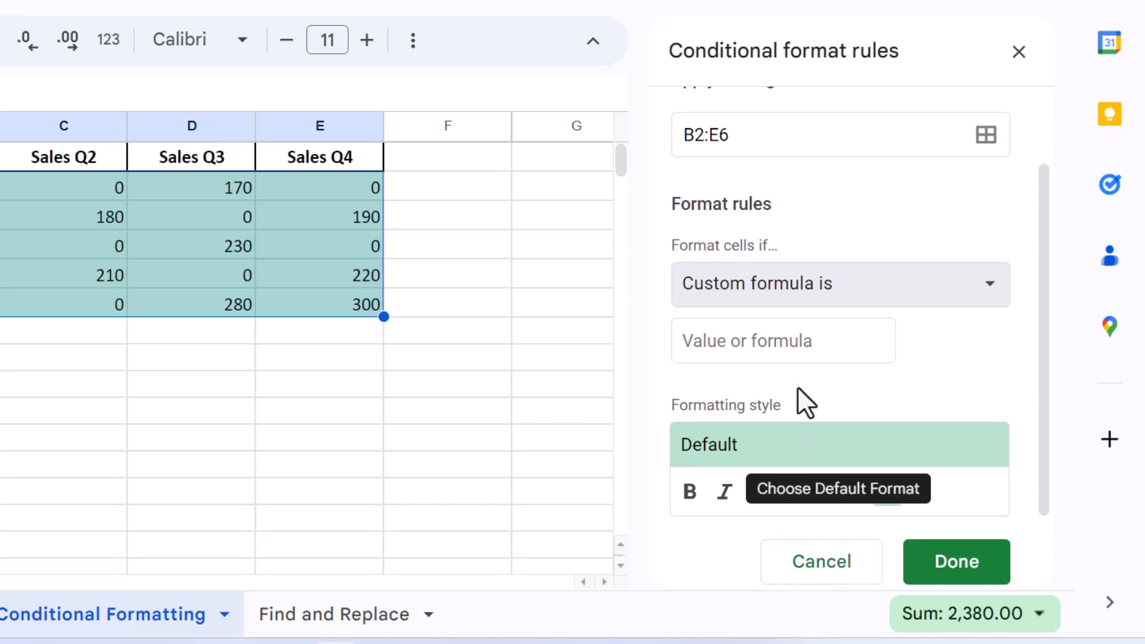
click(782, 340)
text(=)
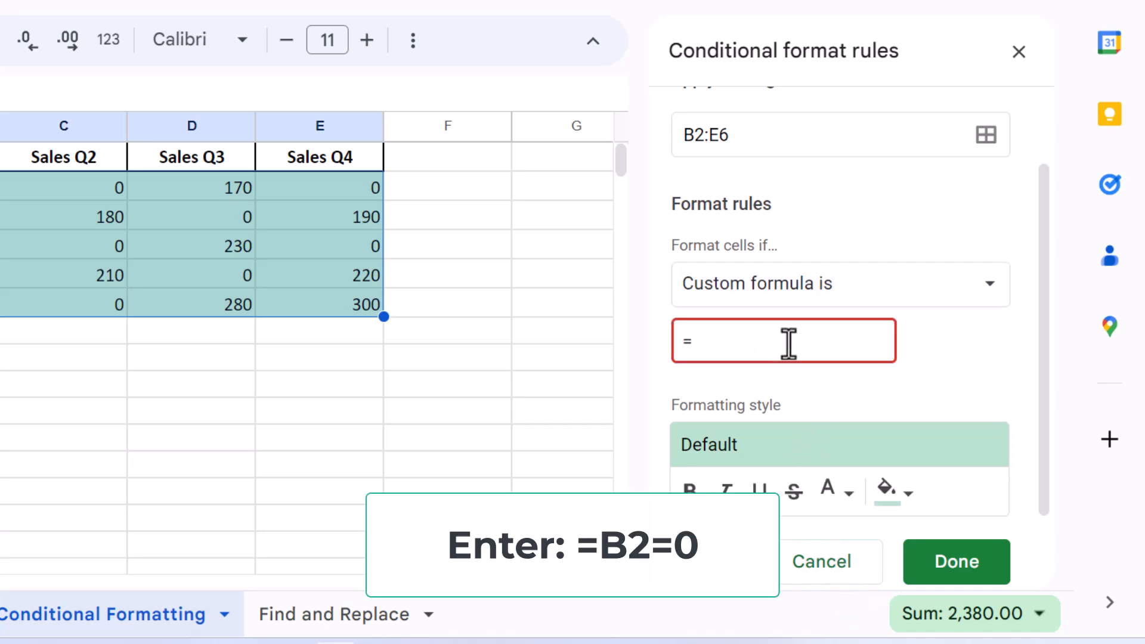
text(B)
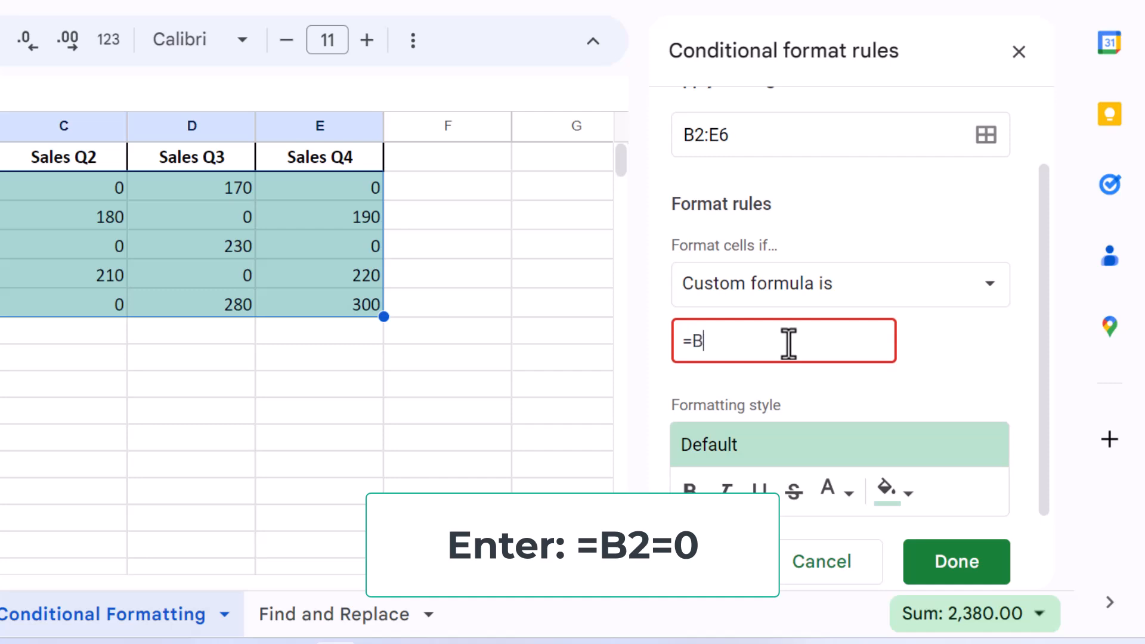
text(2=)
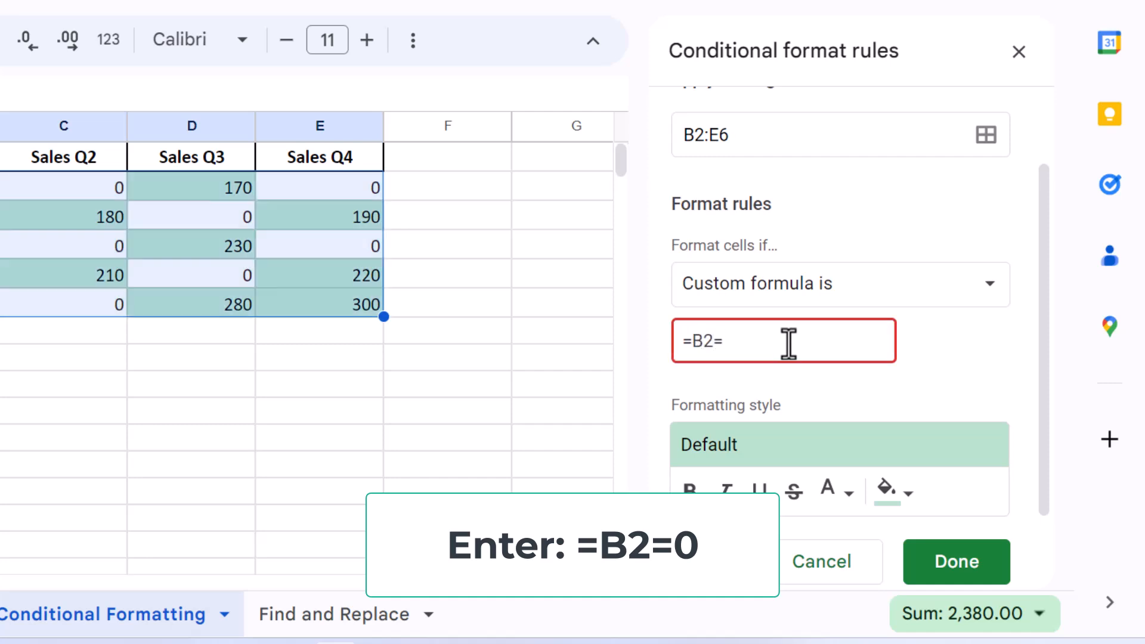
text(0)
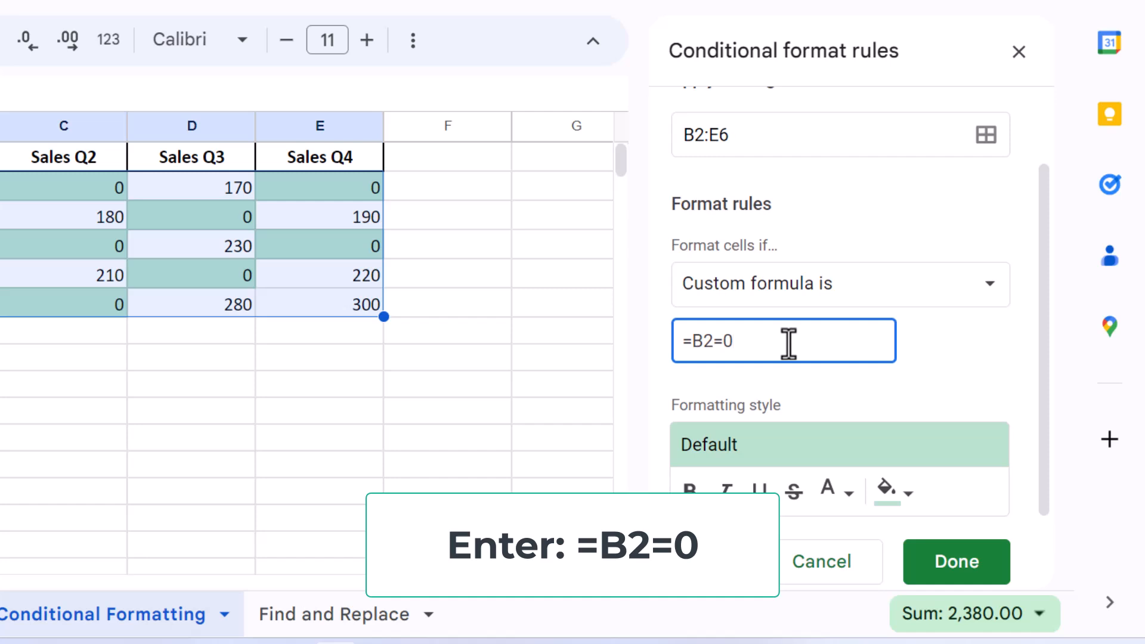
scroll(down, 3)
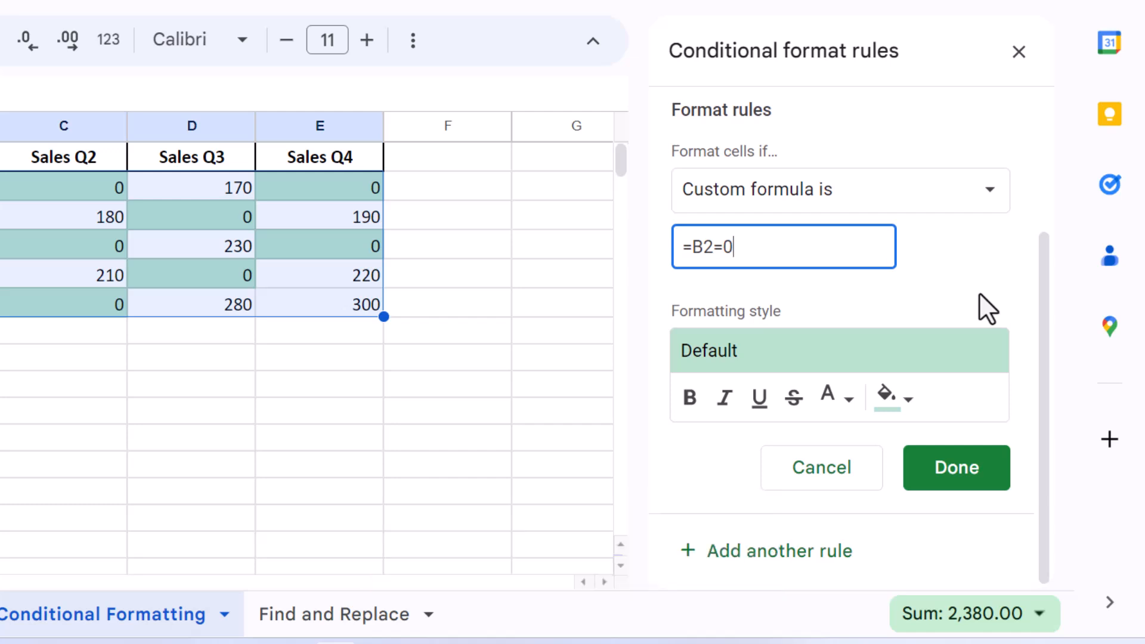
mouse_move(865, 391)
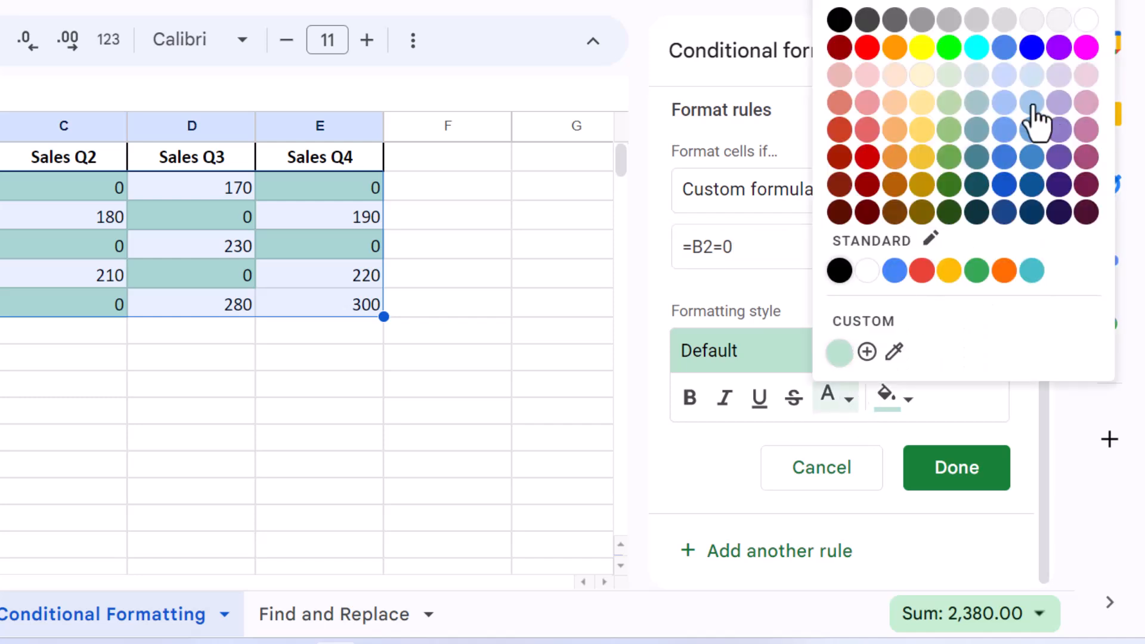
Step: Give zero cells white text and no fill, then save the rule with Done
click(838, 352)
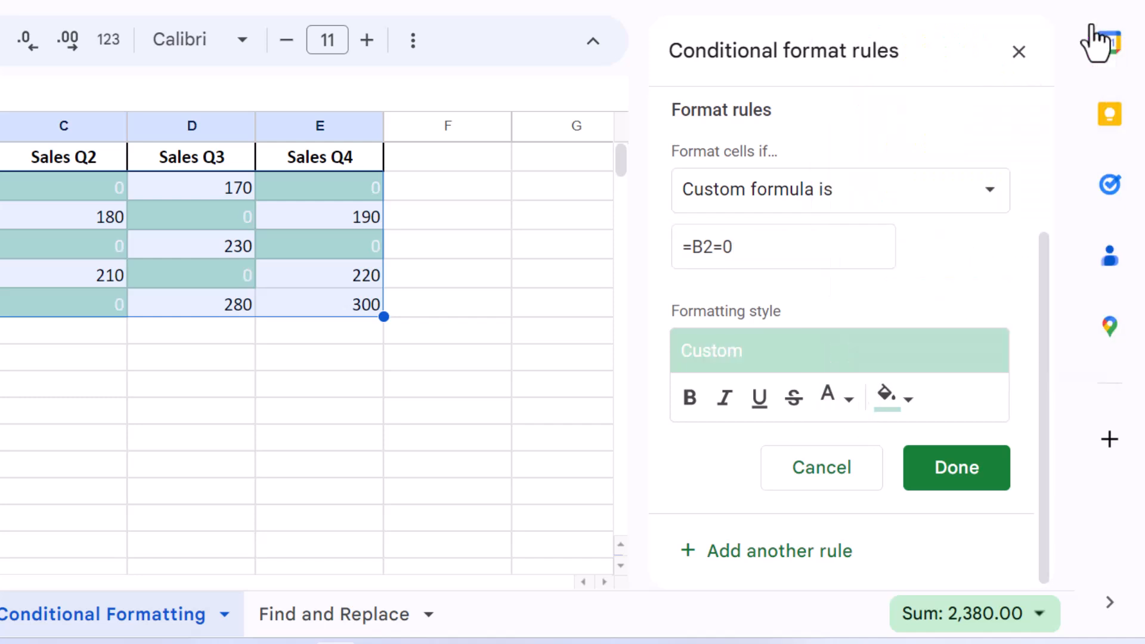
mouse_move(937, 423)
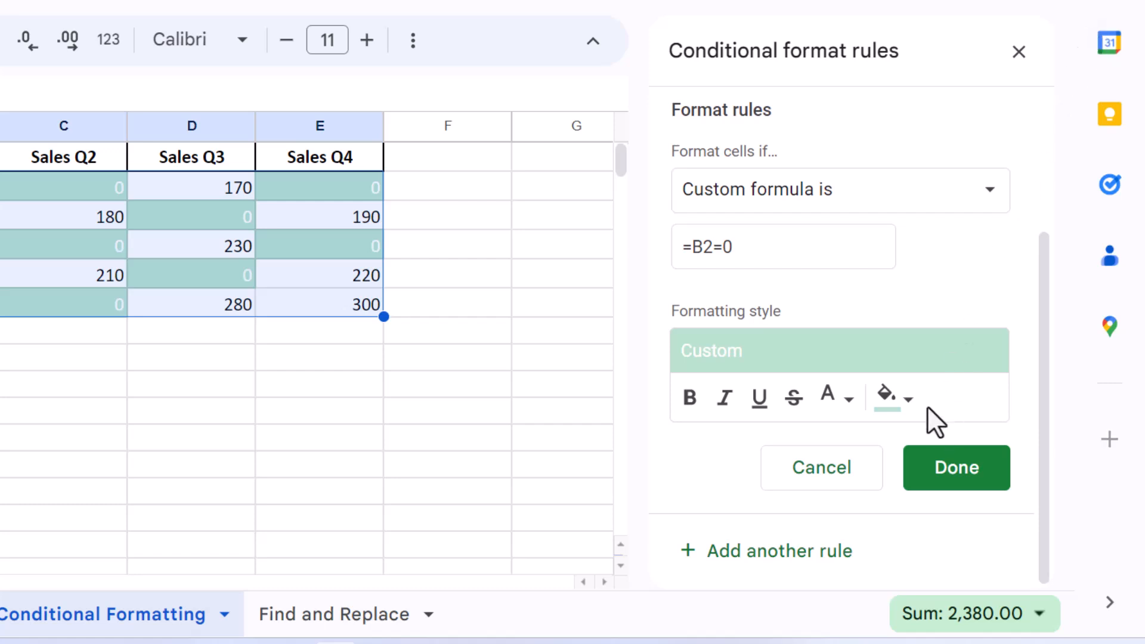
click(904, 398)
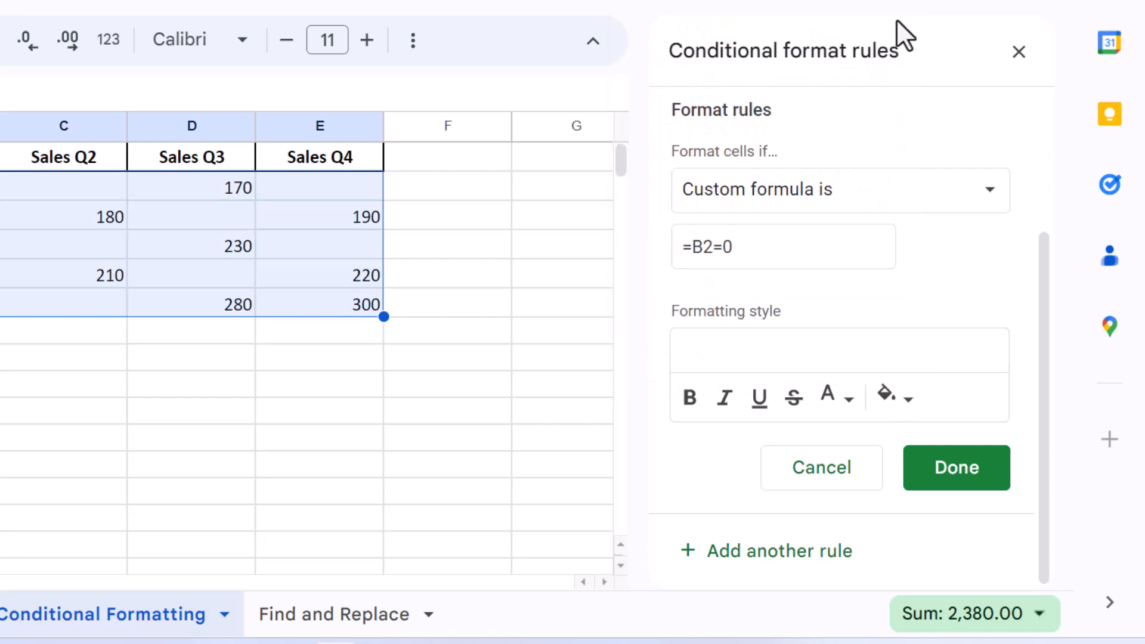
click(955, 468)
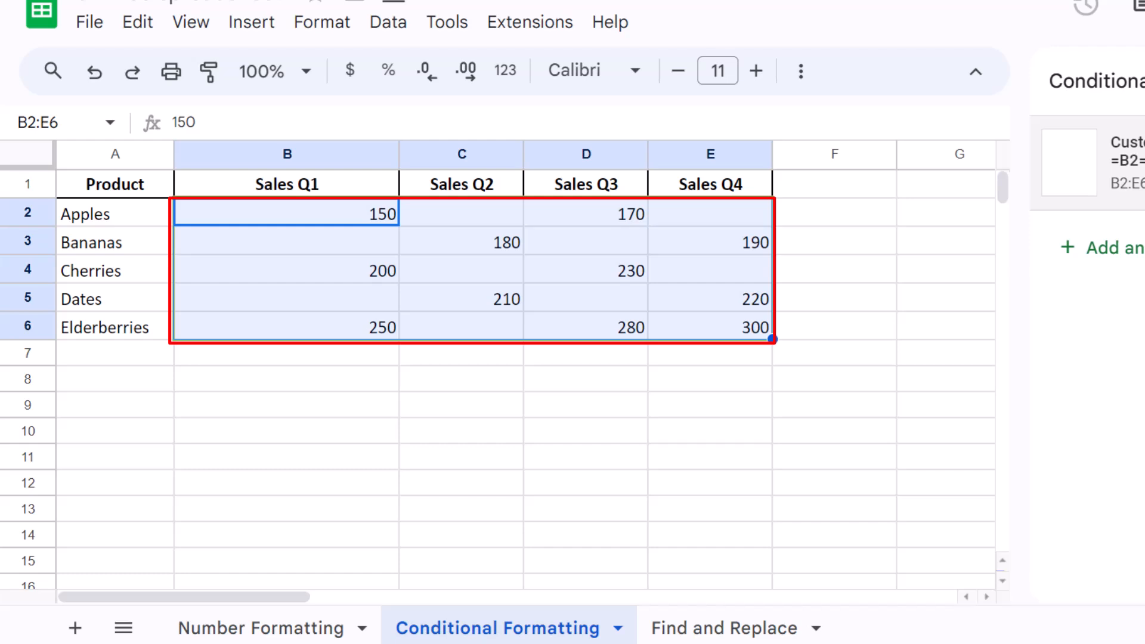
mouse_move(684, 389)
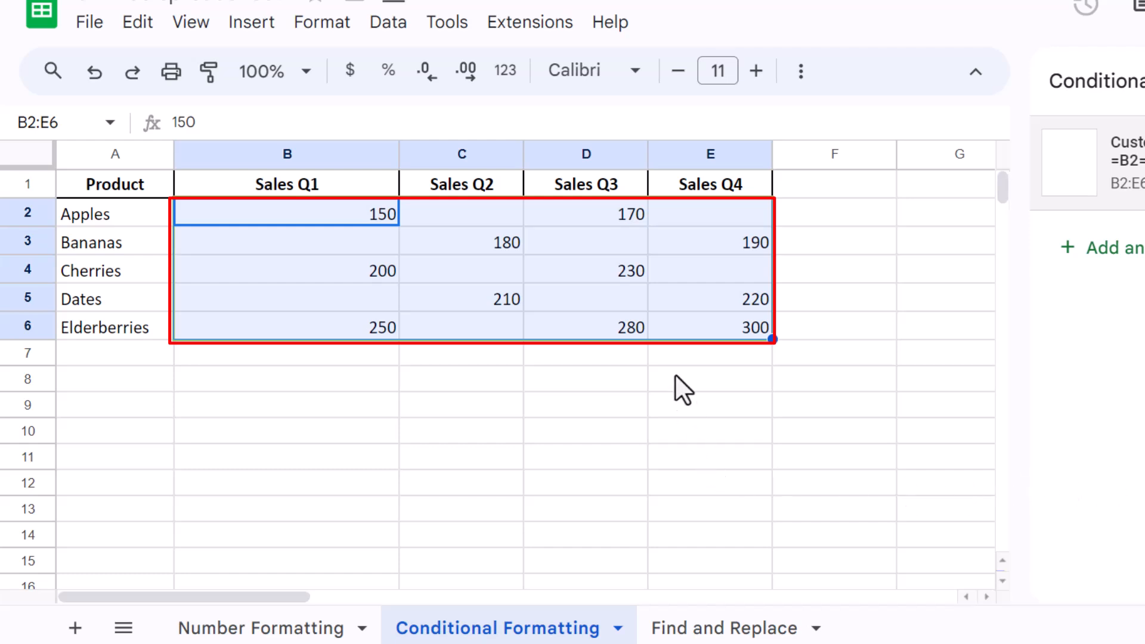
Step: Confirm Dates Q1, Bananas Q1 and Apples Q2 still hold 0 though they appear blank
click(286, 298)
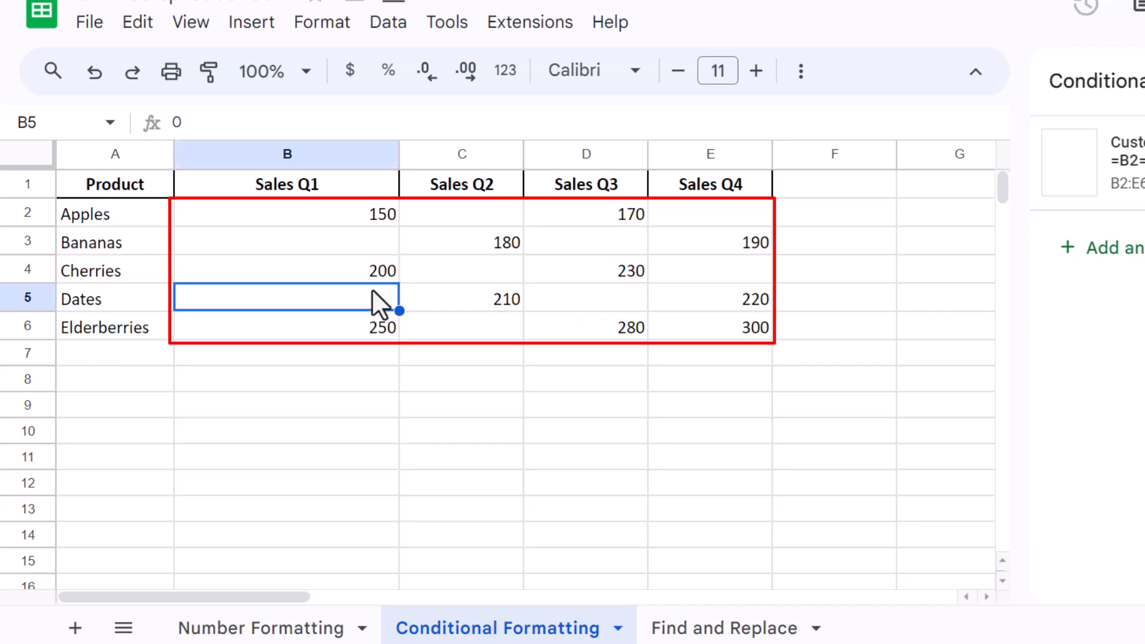
click(287, 242)
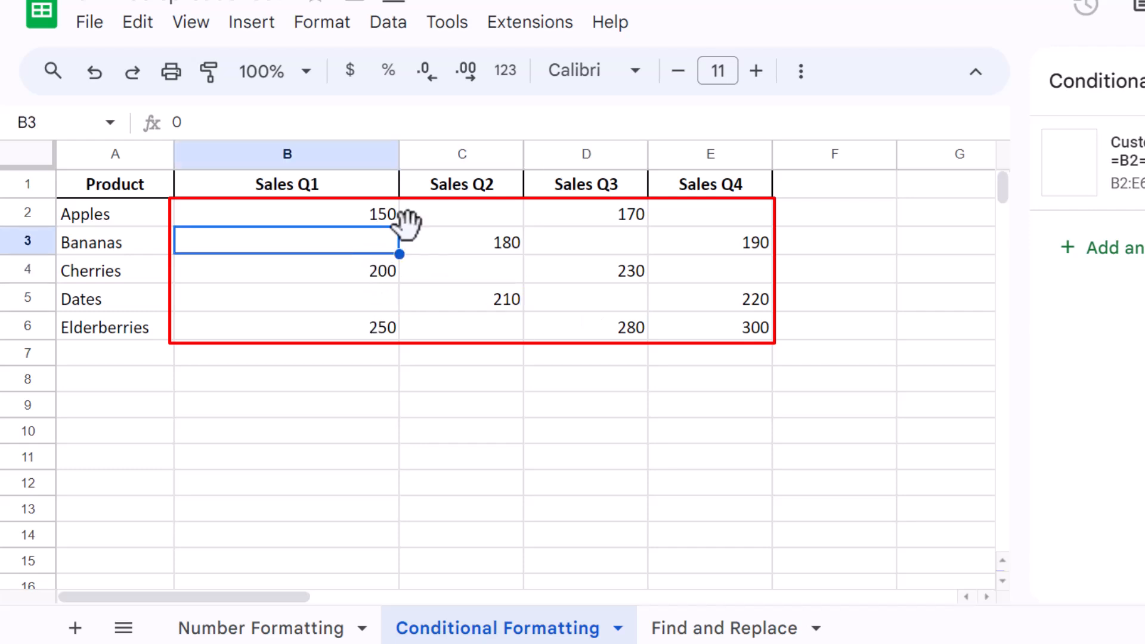
click(460, 213)
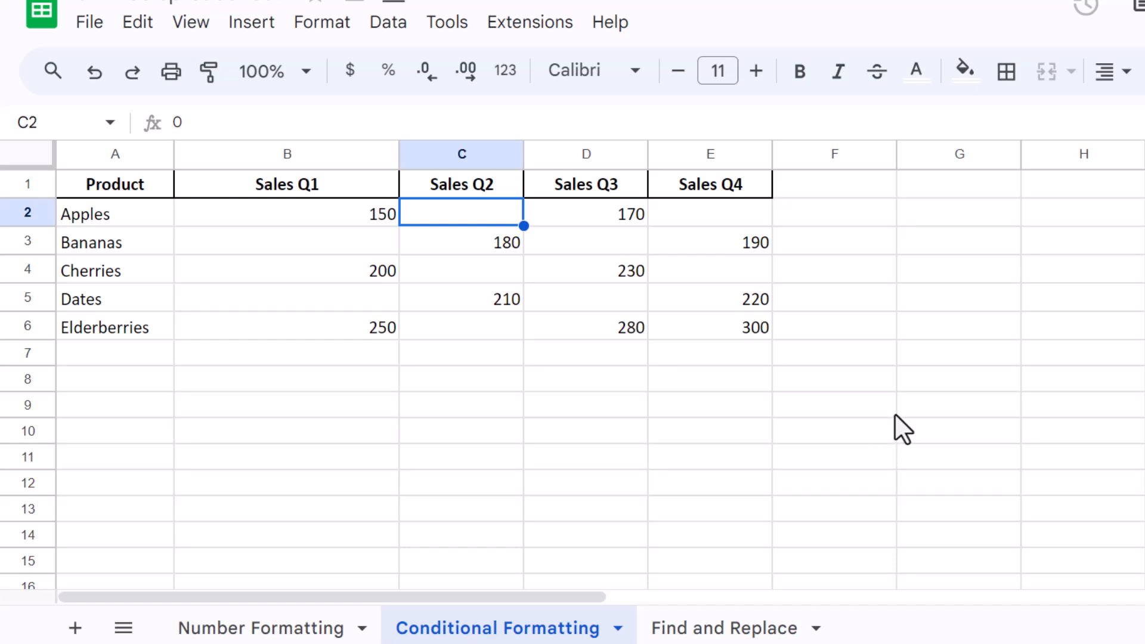
mouse_move(712, 632)
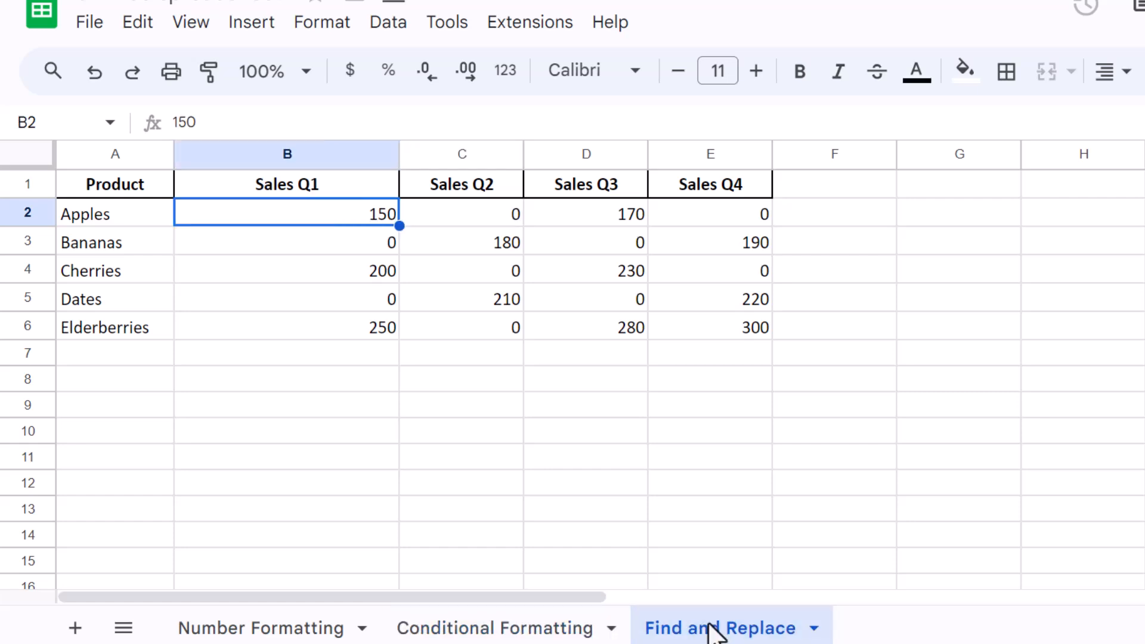
mouse_move(694, 542)
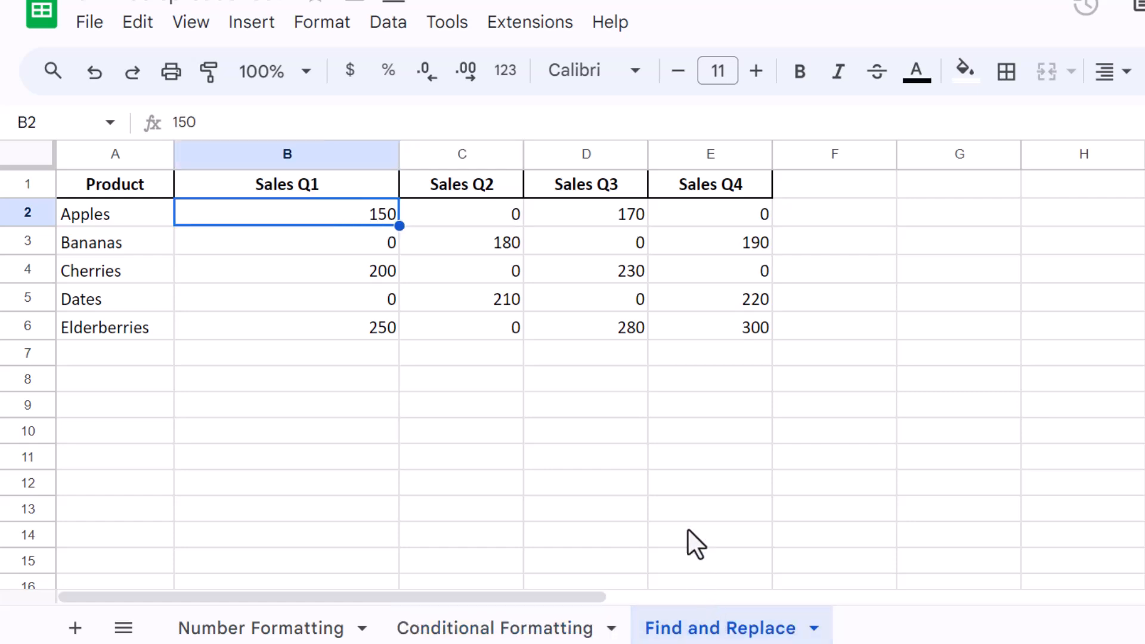
Step: Bring up the Find and replace dialog with Ctrl+H
key(ctrl+h)
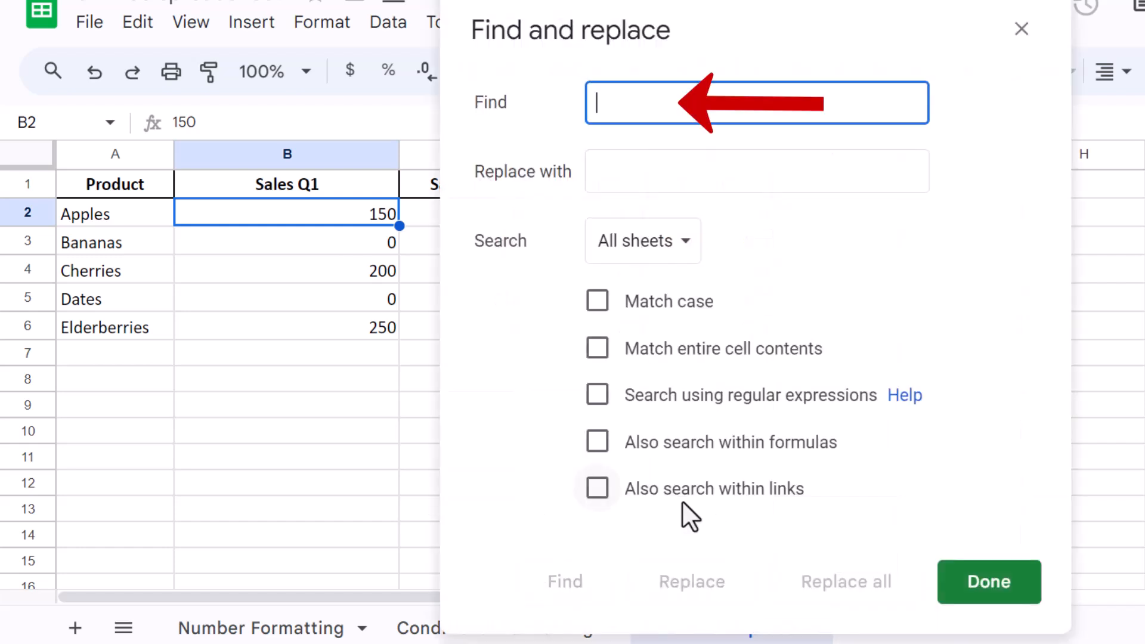
Step: Replace every cell containing exactly 0 with blank across all sheets, matching entire cell contents, then close the dialog
text(0)
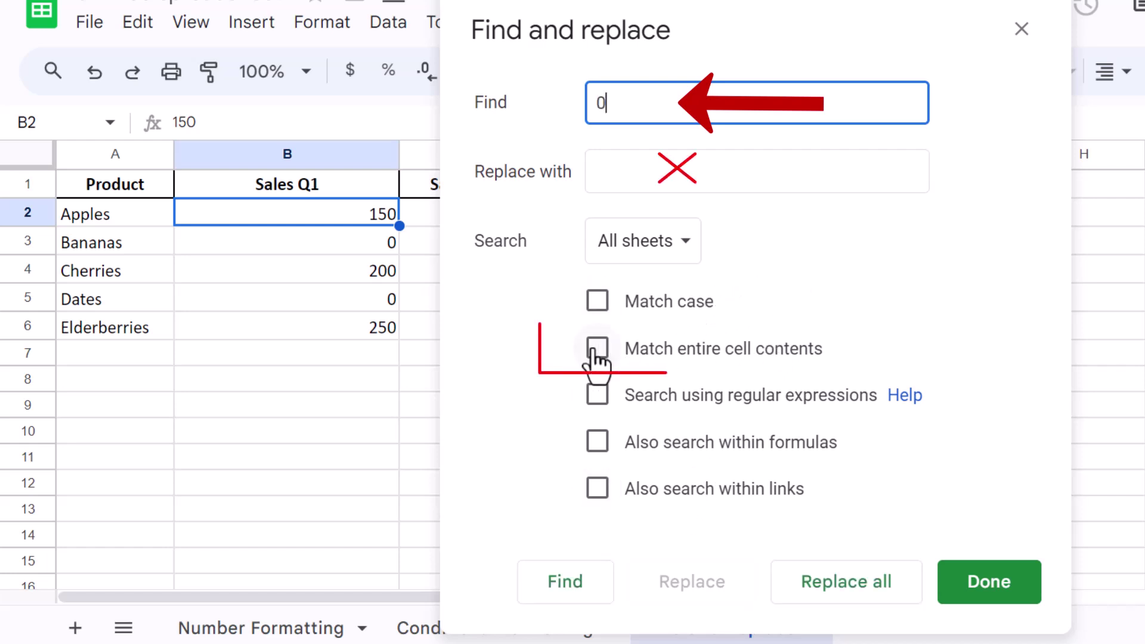
click(597, 348)
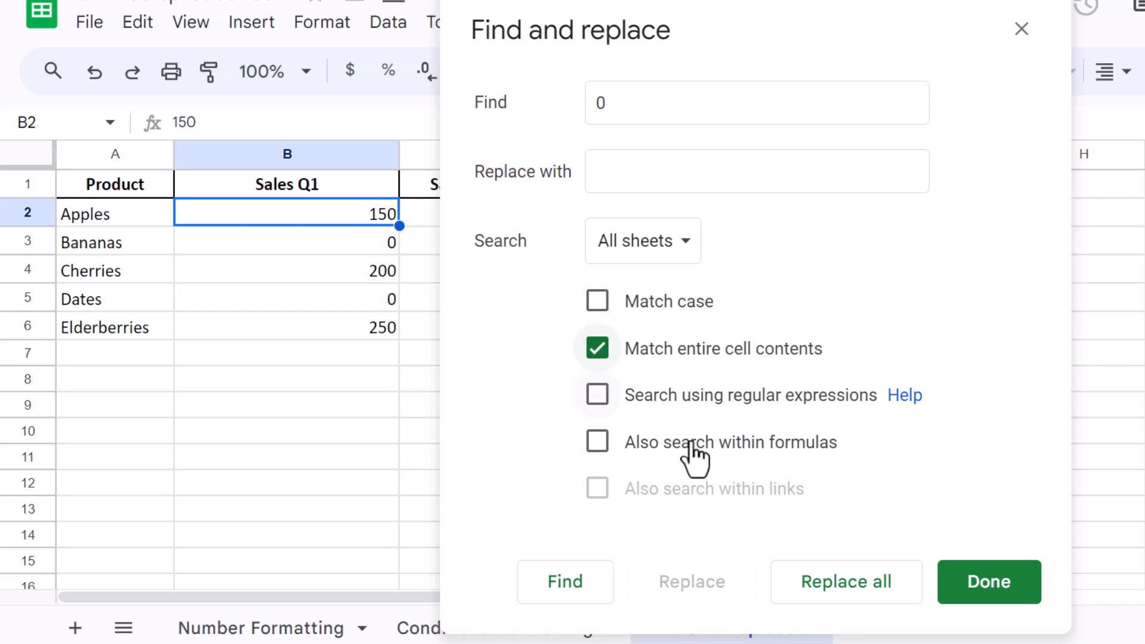
click(845, 582)
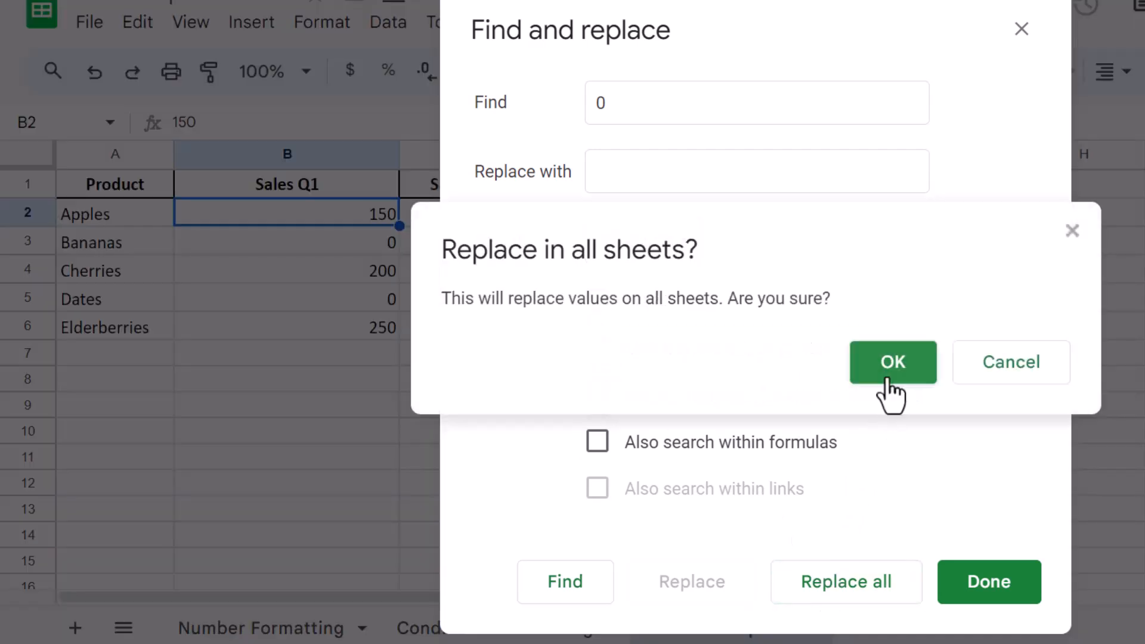
click(892, 362)
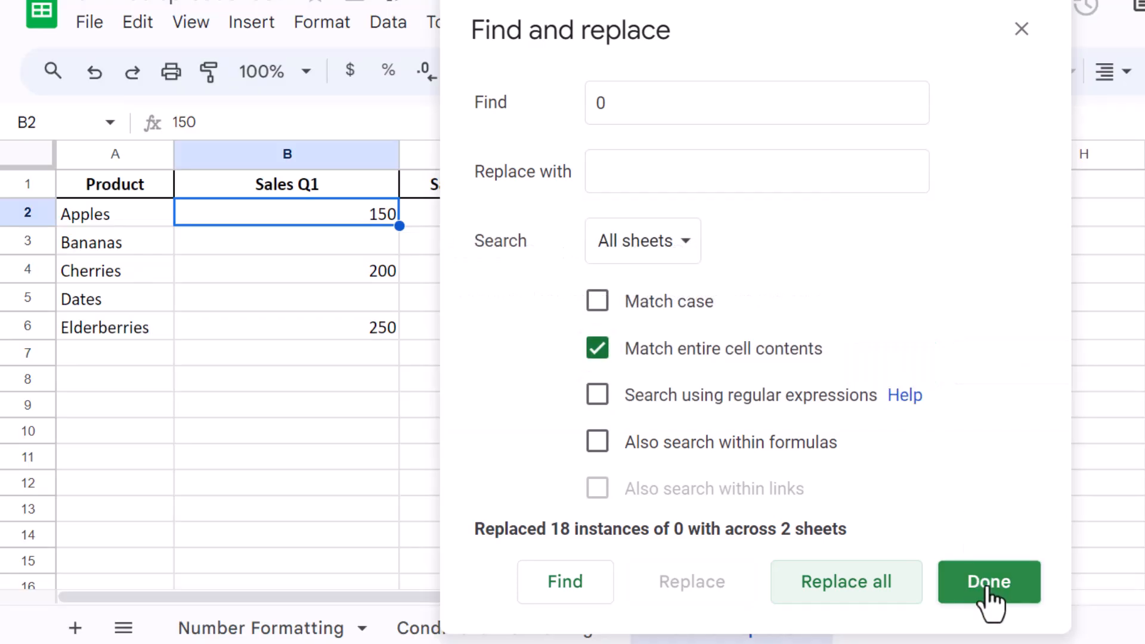
click(988, 580)
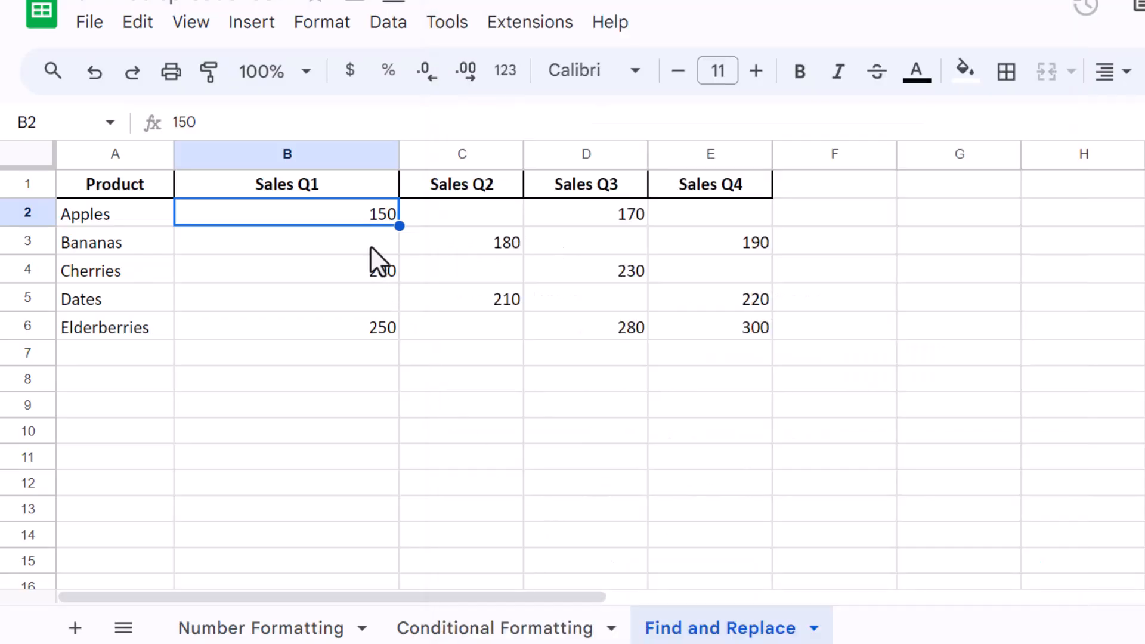
click(462, 213)
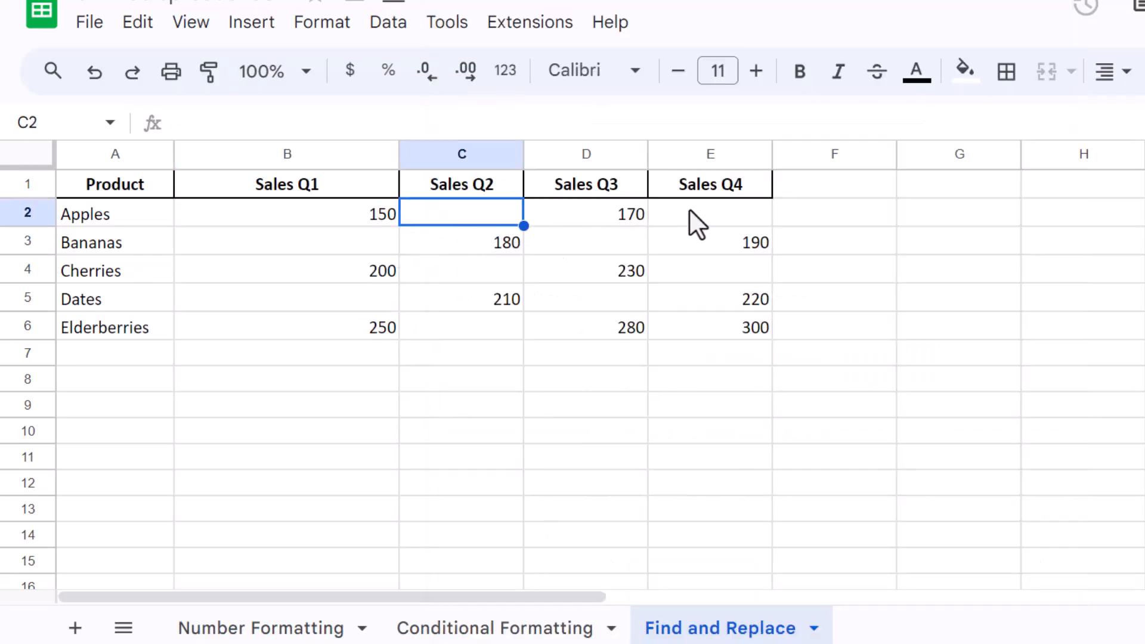
click(709, 271)
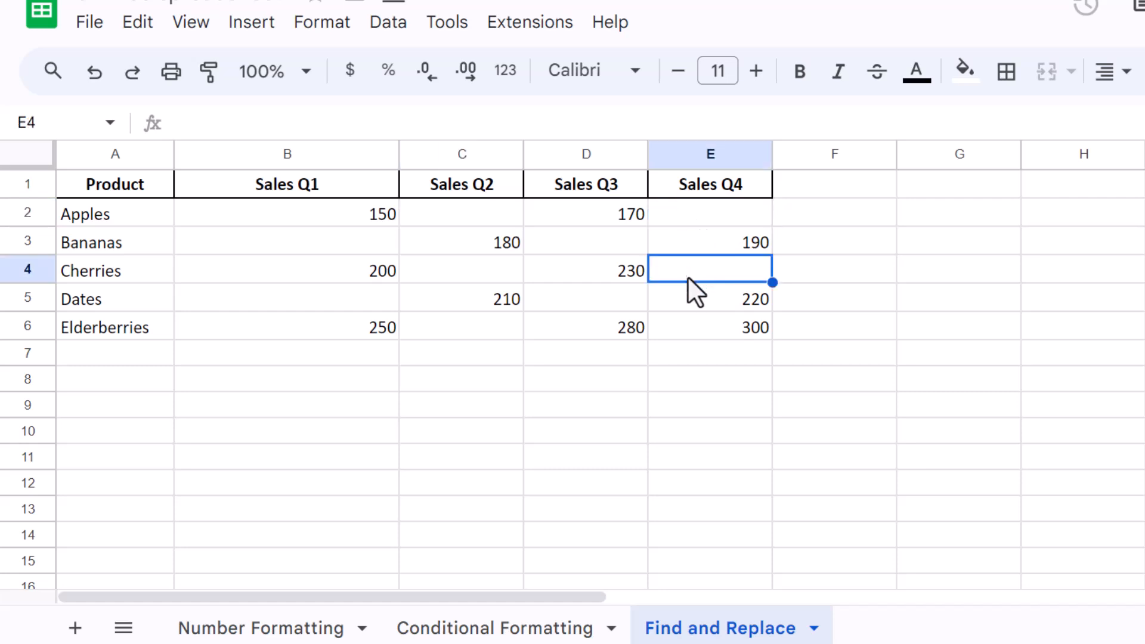
click(286, 298)
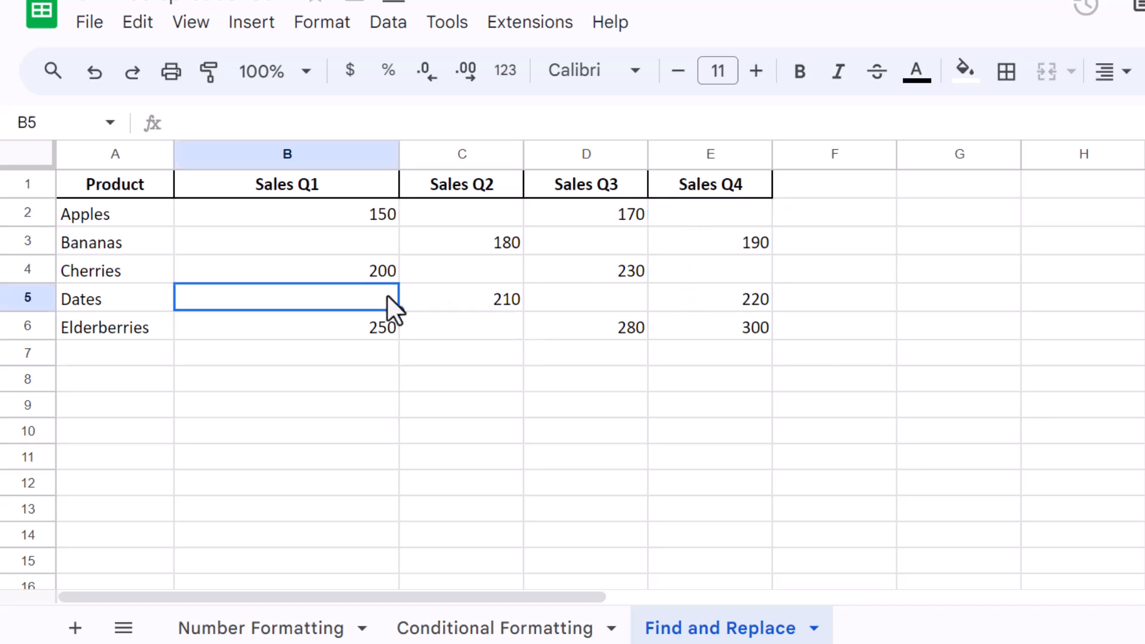